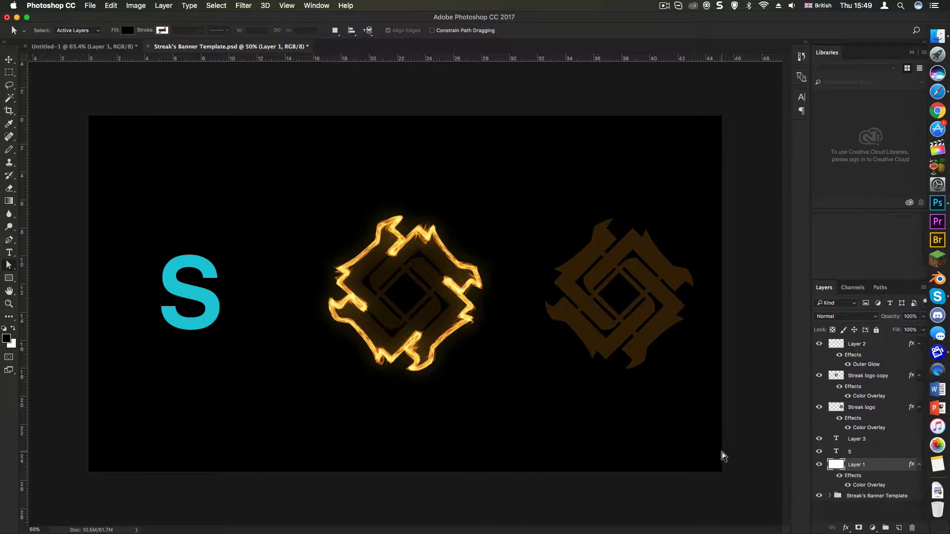
mouse_move(399, 314)
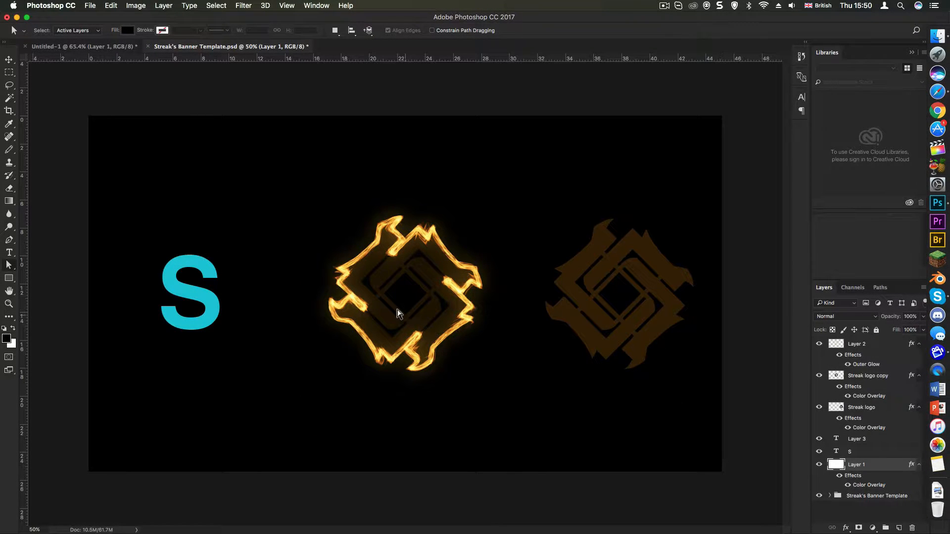
Zoom in on the cyan S letter of the banner with the Zoom tool.
left_click(9, 303)
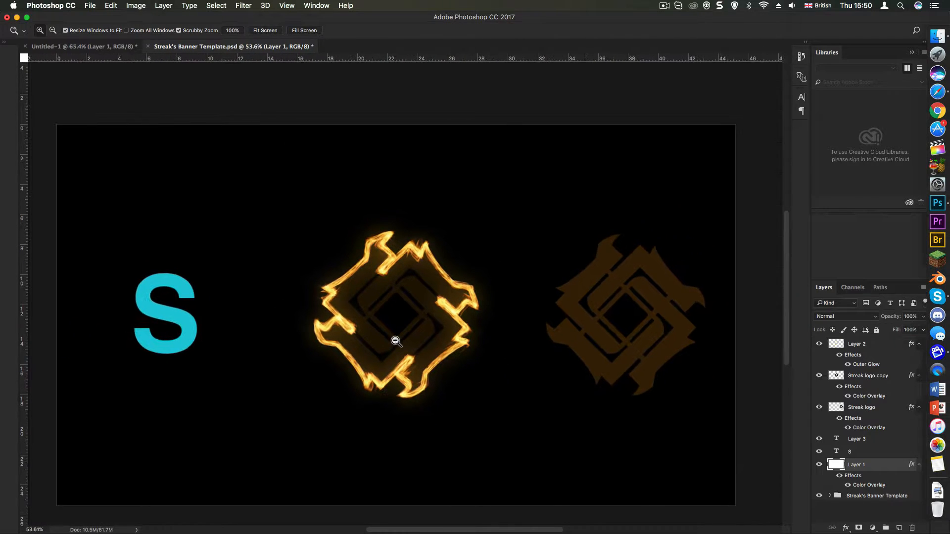
left_click(396, 341)
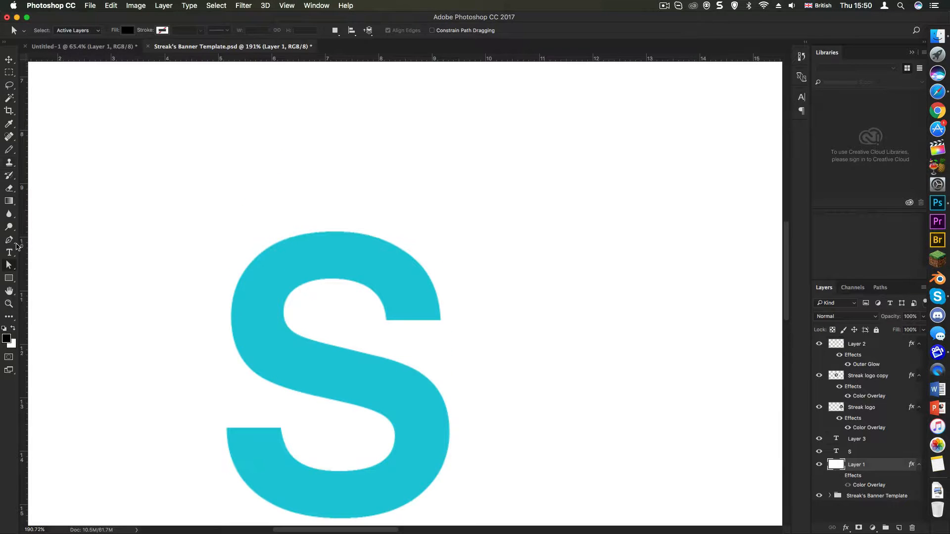
Create a work path from the S type layer and add empty Layer 4 above it.
left_click_drag(143, 92, 520, 285)
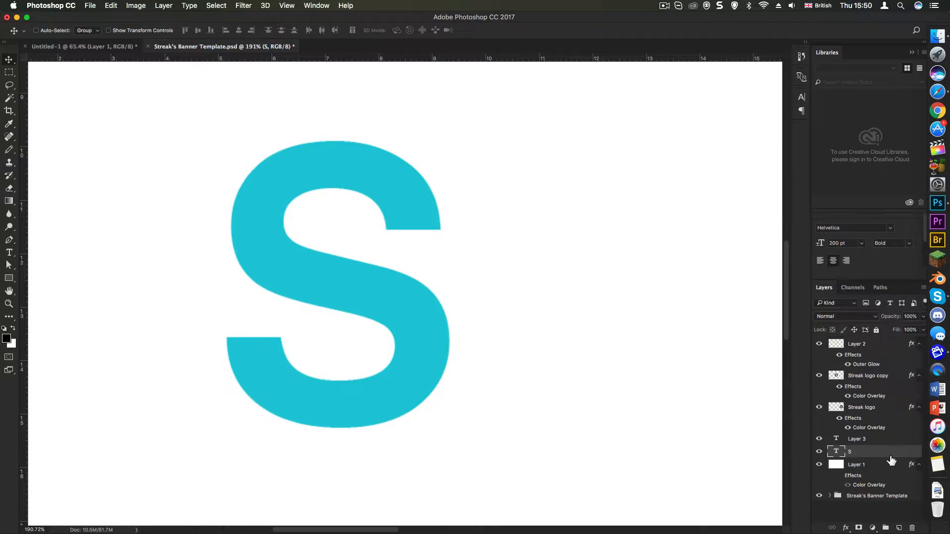
right_click(850, 451)
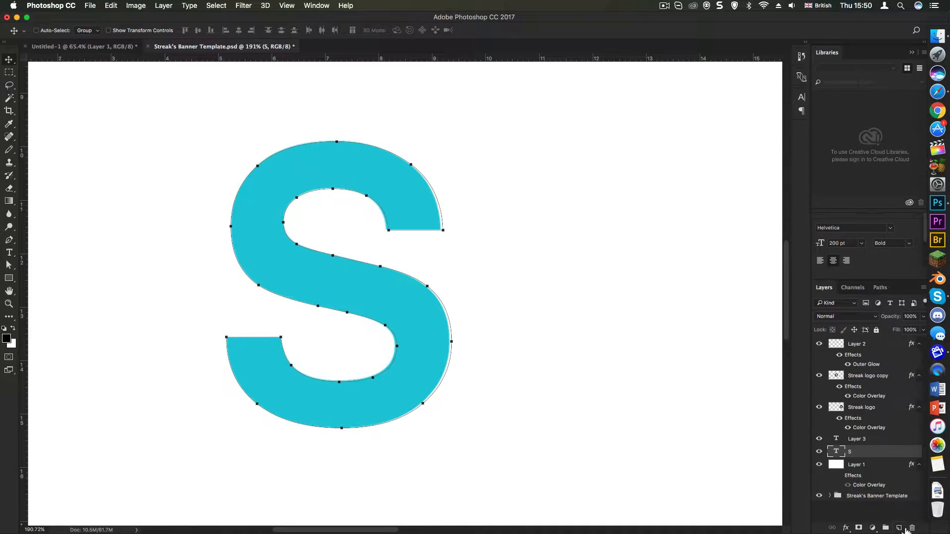
left_click(243, 5)
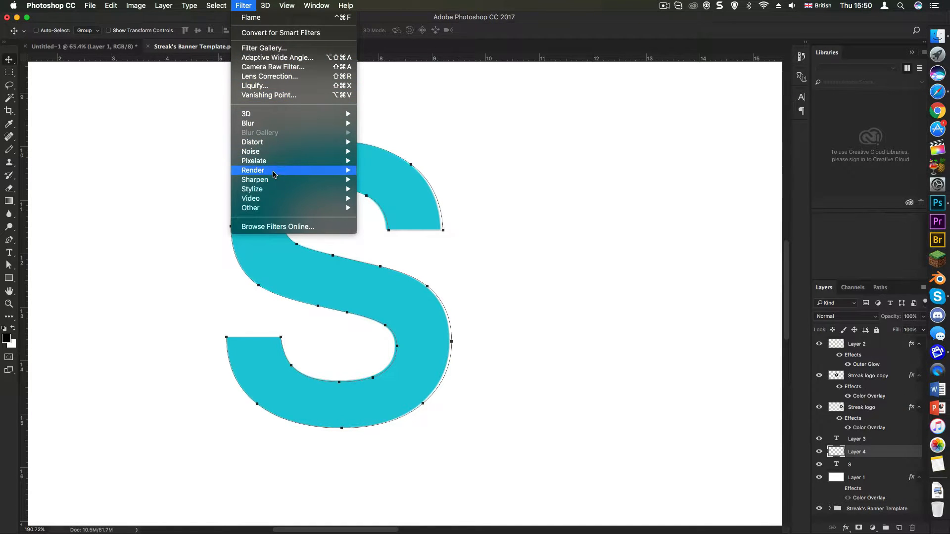
In the Flame filter, choose Multiple Flames Along Path, length 133, with Use Custom Color enabled.
left_click(398, 178)
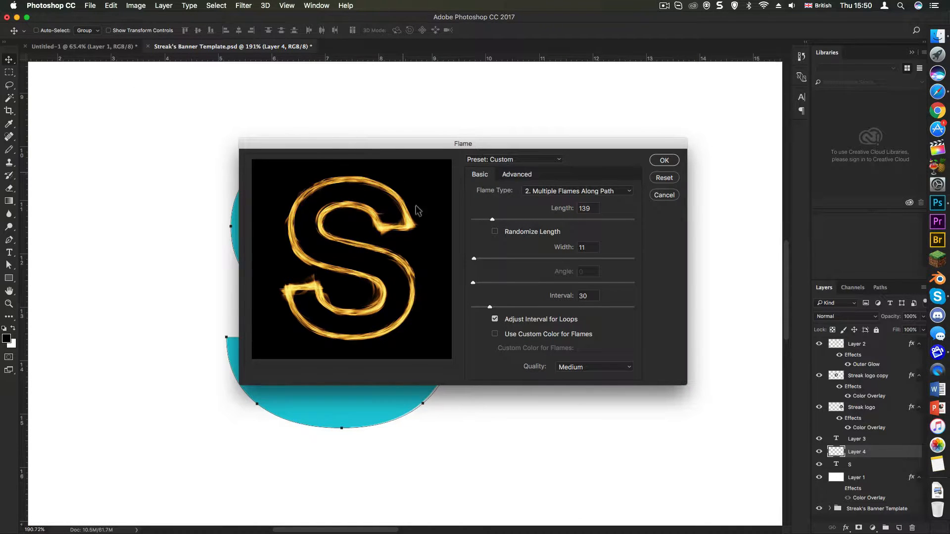
left_click(575, 191)
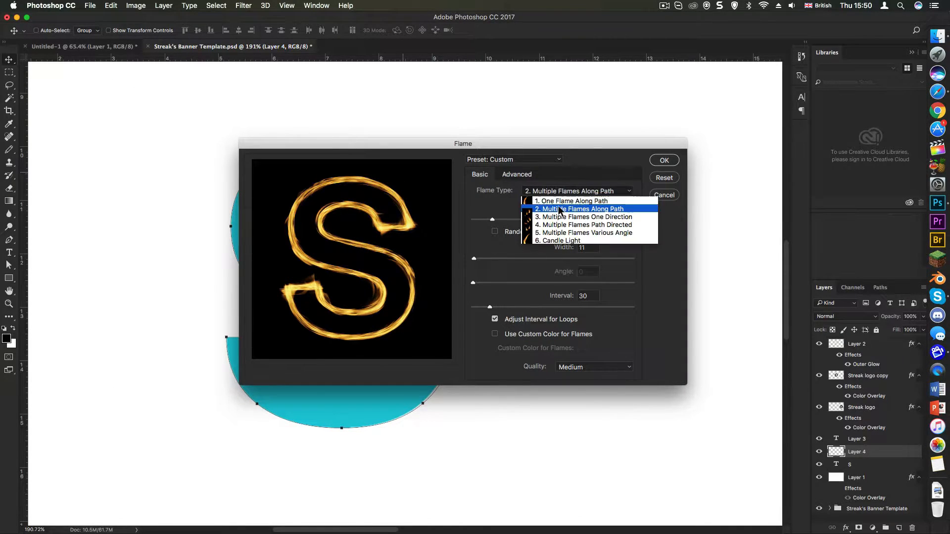
left_click(571, 200)
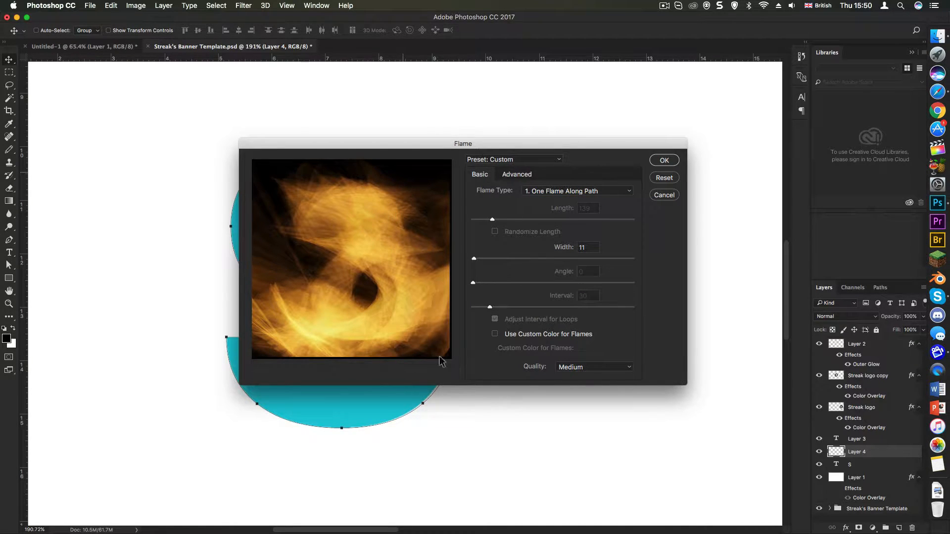
left_click(575, 191)
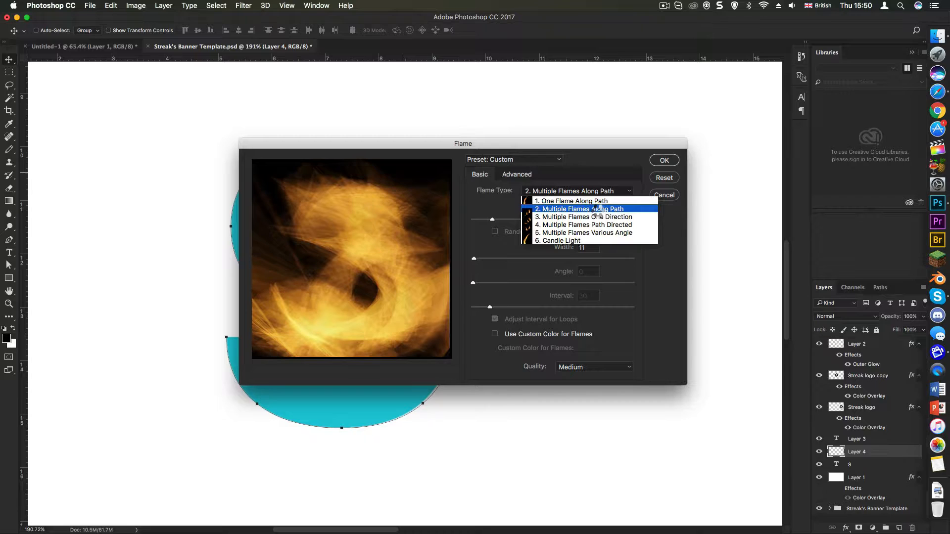
left_click(577, 208)
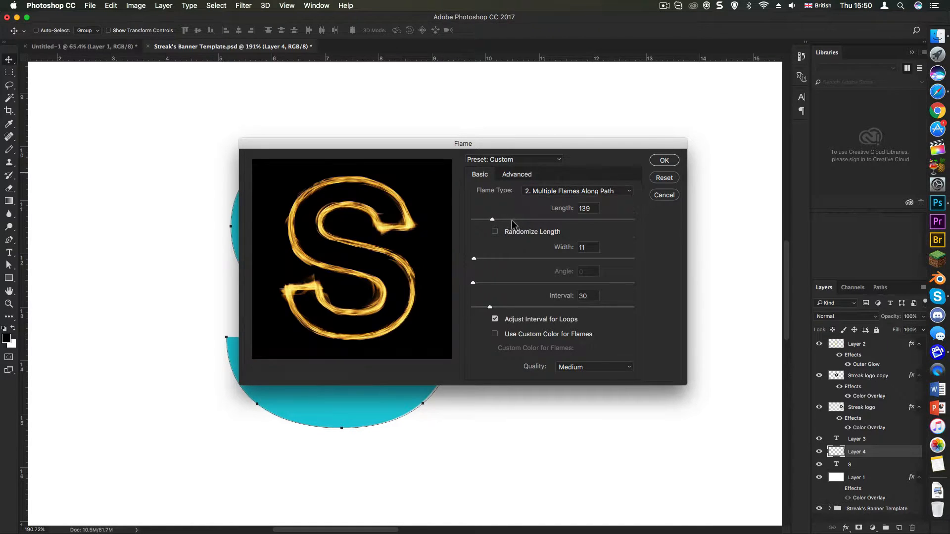
left_click_drag(492, 218, 491, 219)
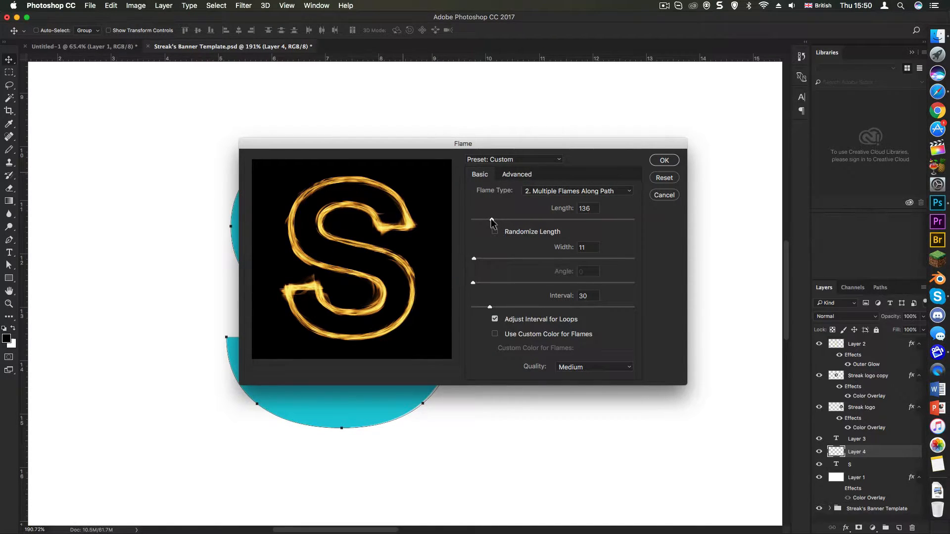
left_click_drag(491, 220, 494, 220)
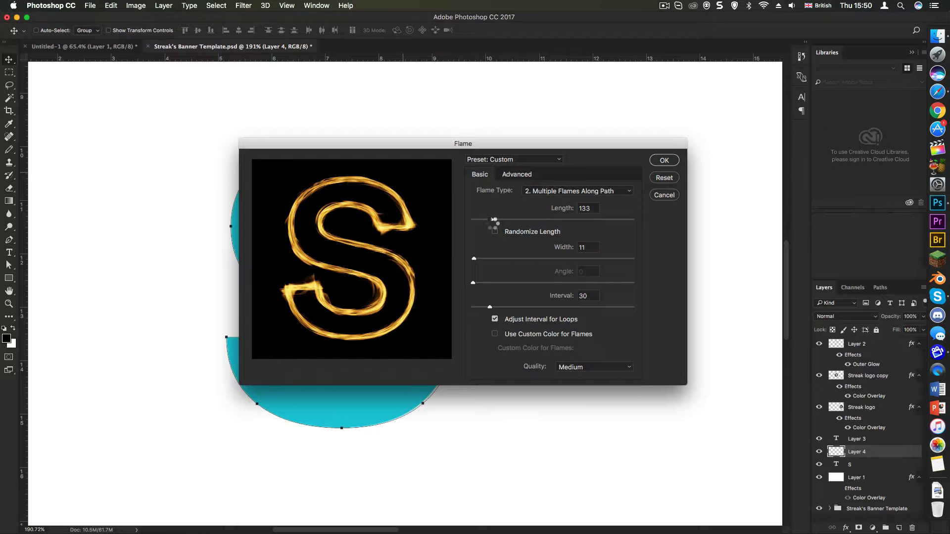
left_click(495, 232)
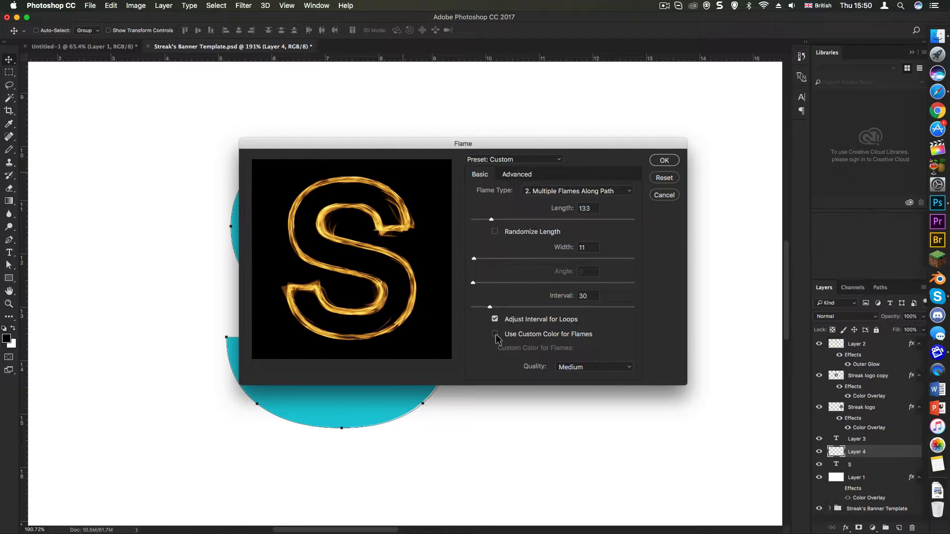
left_click_drag(462, 143, 737, 255)
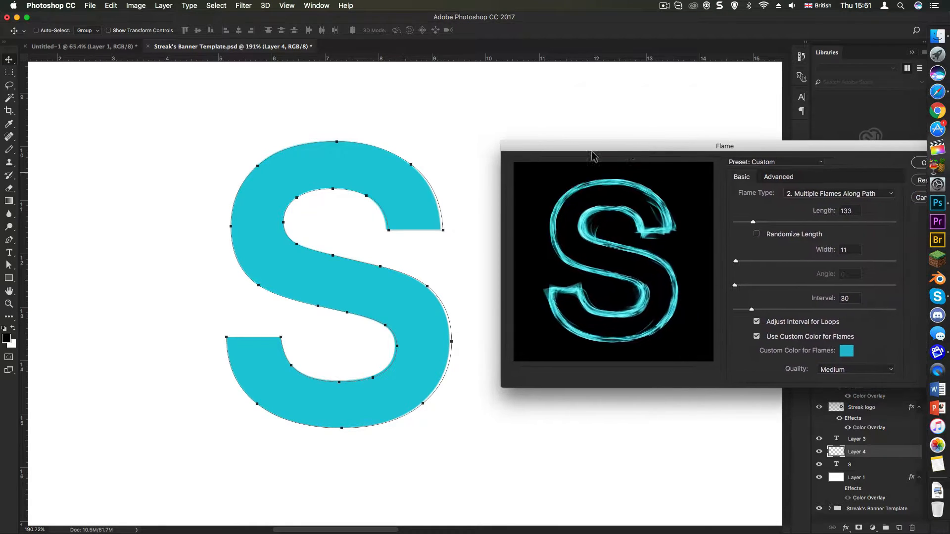
Pick a cyan matching the S as the custom flame colour and render the flames.
left_click_drag(723, 146, 477, 112)
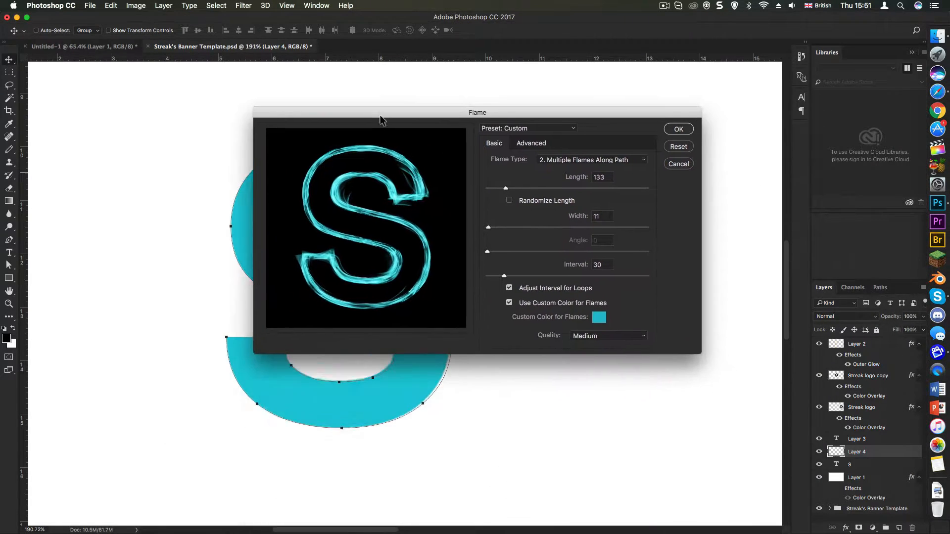
left_click(599, 317)
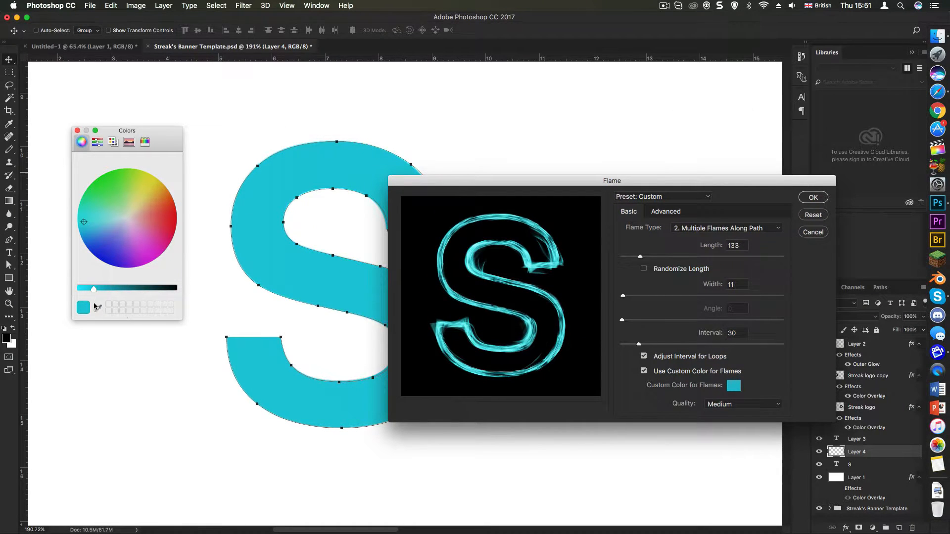
left_click(104, 190)
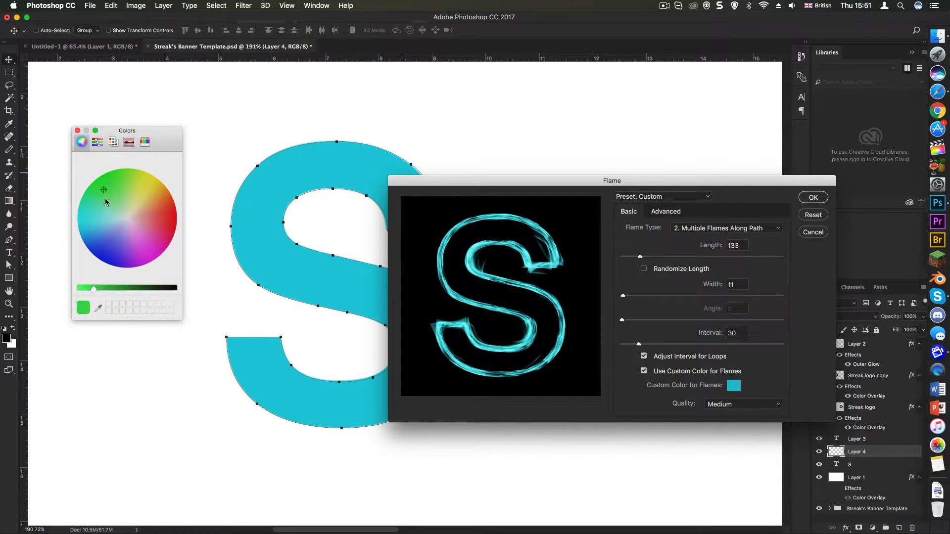
left_click(121, 210)
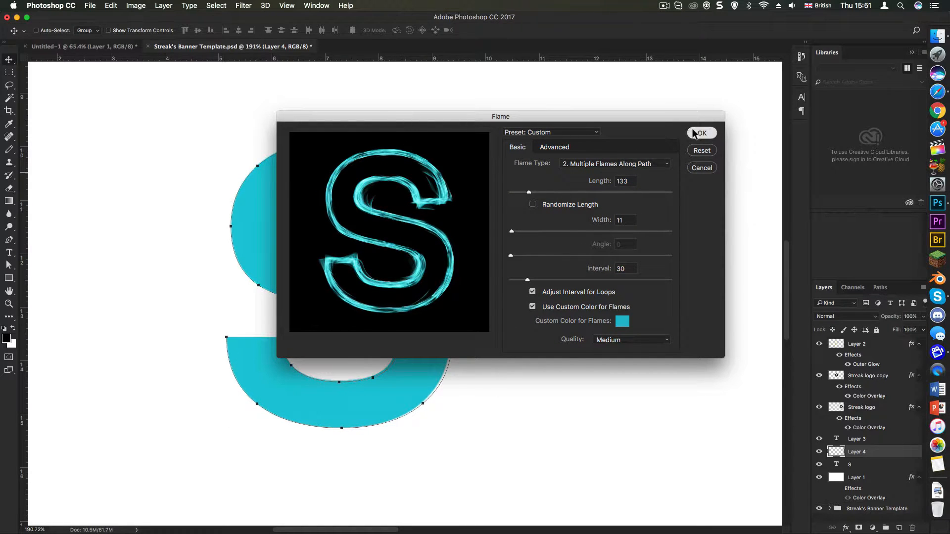
left_click(701, 133)
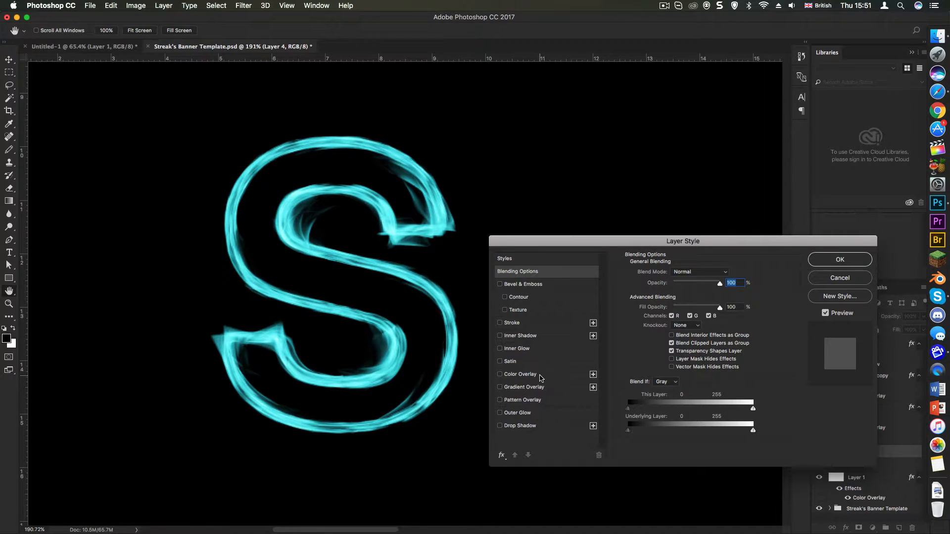
Apply a cyan Outer Glow of size 27 px and 24% opacity to the flame layer.
left_click(500, 413)
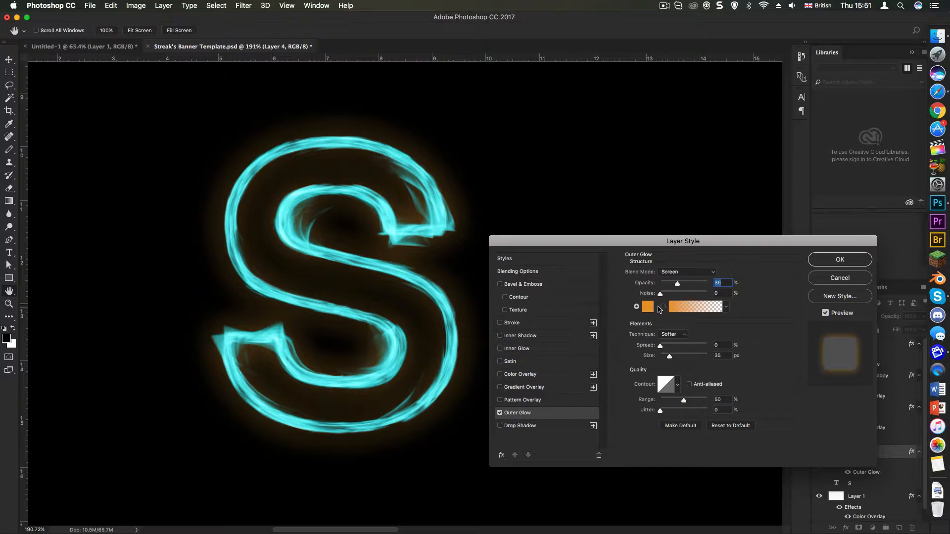
left_click(647, 307)
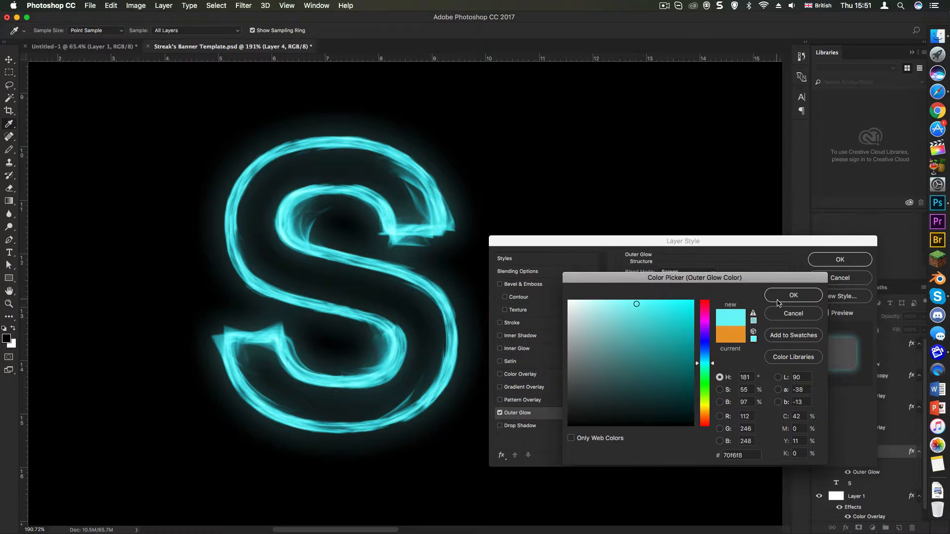
left_click(793, 296)
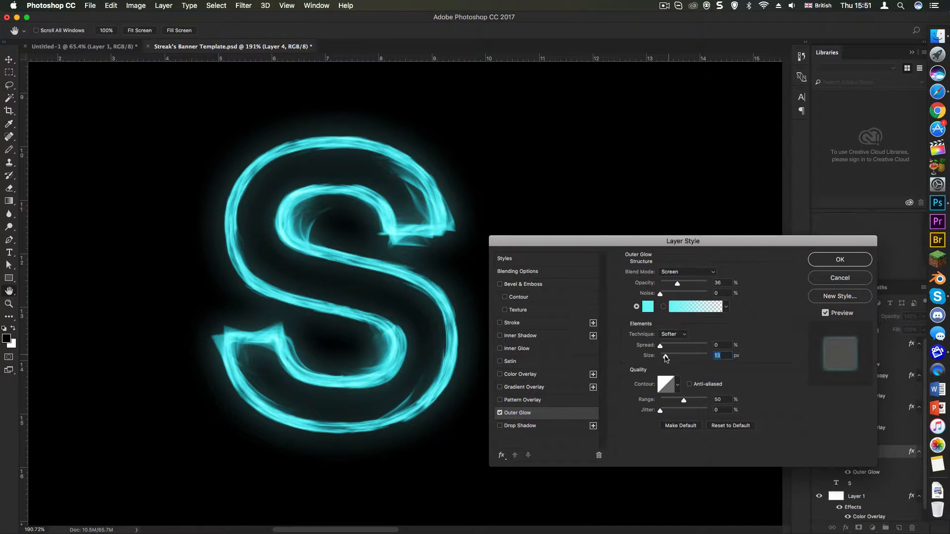
left_click_drag(664, 356, 675, 356)
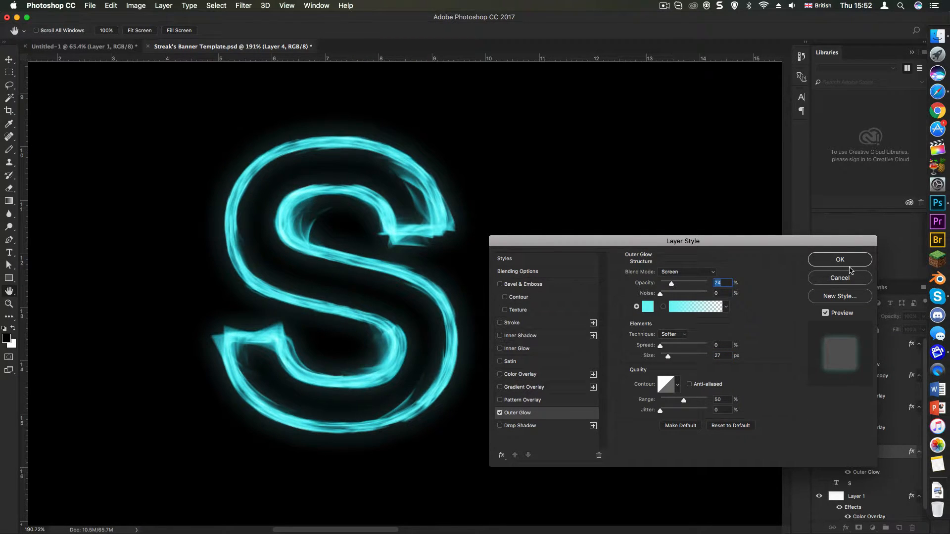
left_click(839, 259)
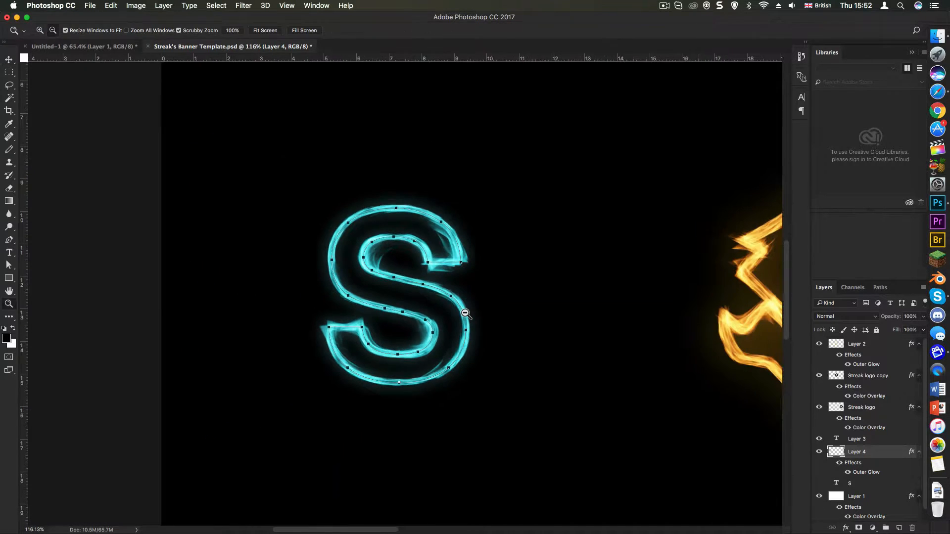
Zoom out, deselect the S path and move to the right-hand Streak logo.
left_click(464, 313)
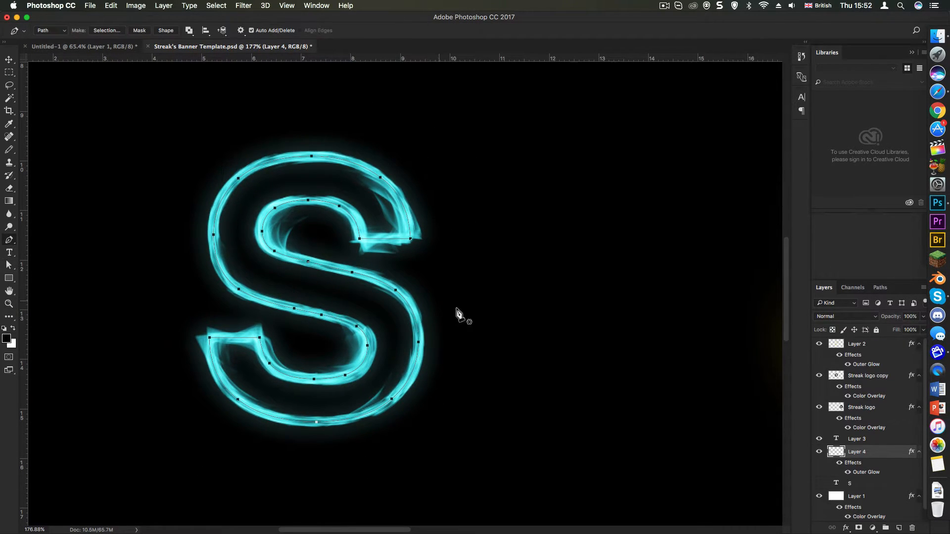
left_click(8, 59)
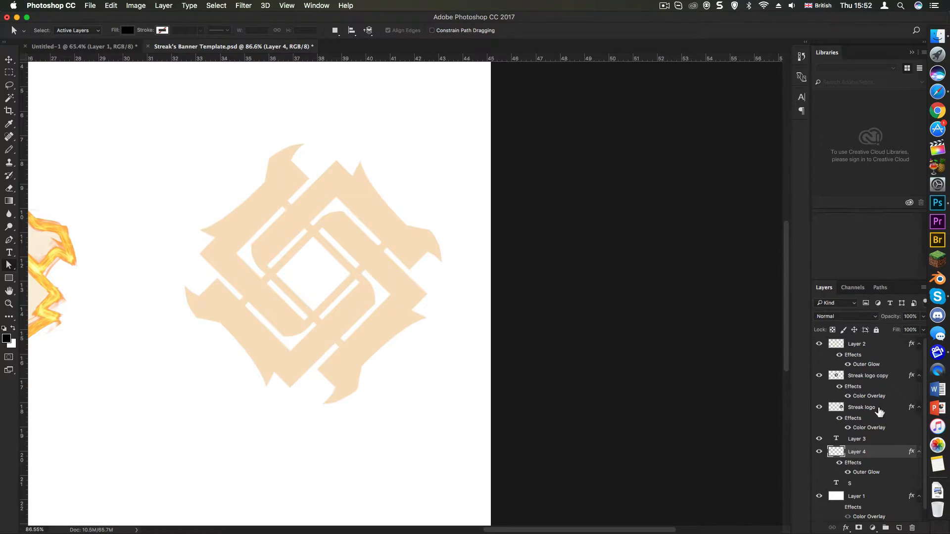
Select the Streak logo layer and trace a Pen path with curved anchors around its outline.
left_click(861, 407)
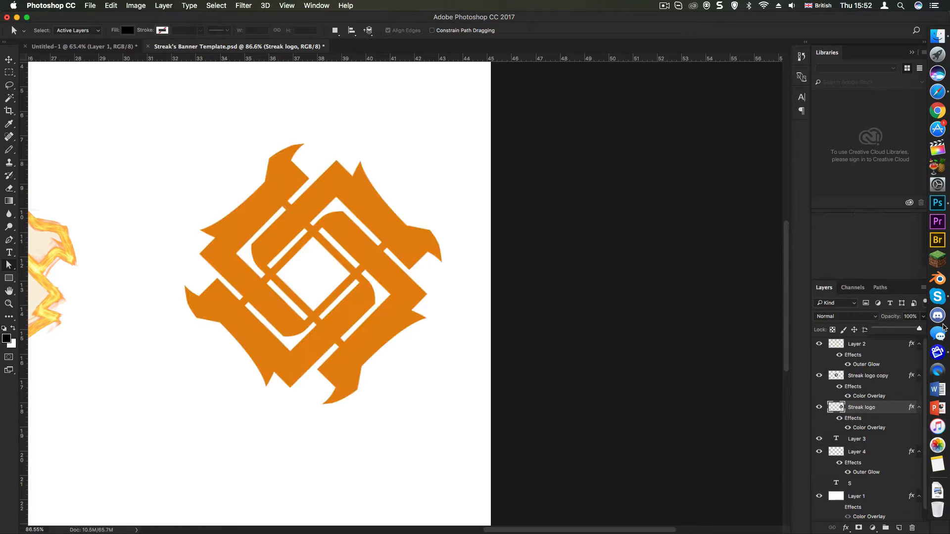
left_click(305, 292)
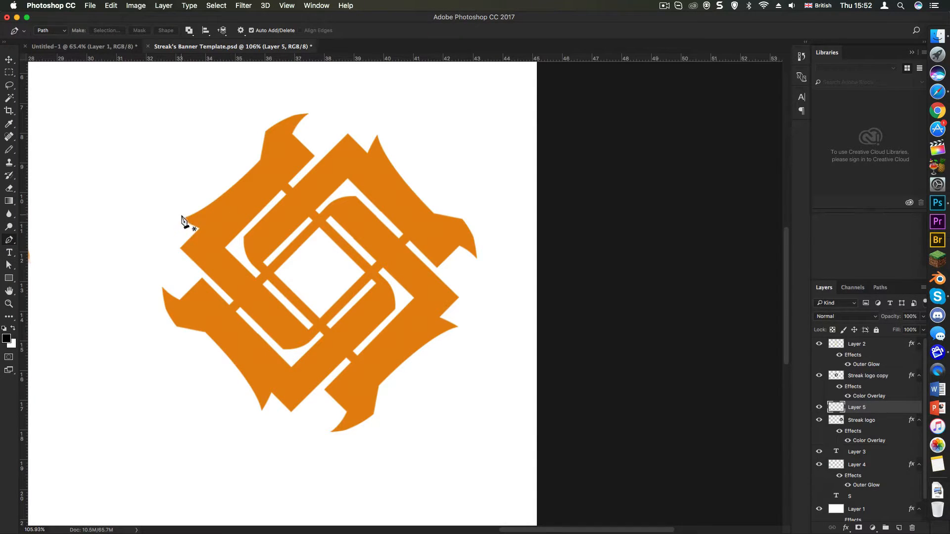
left_click(181, 218)
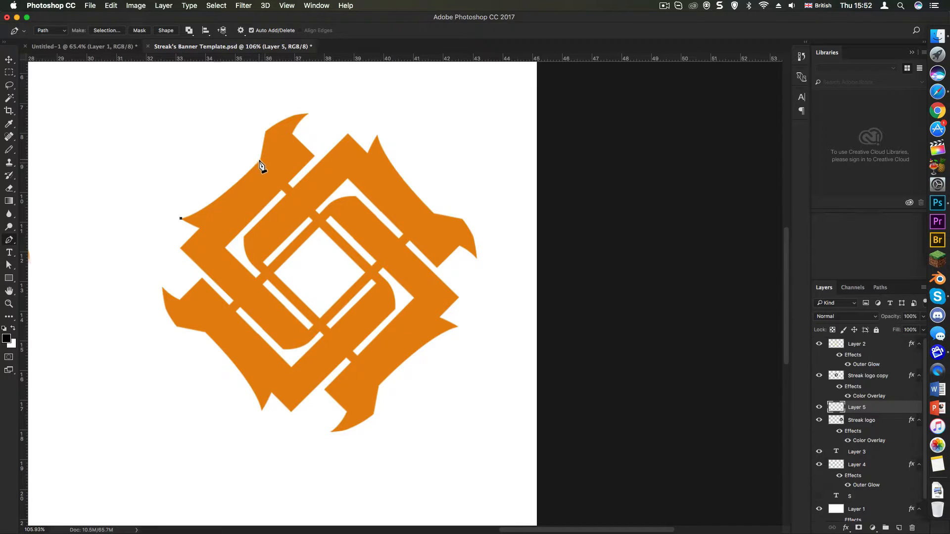
left_click(259, 164)
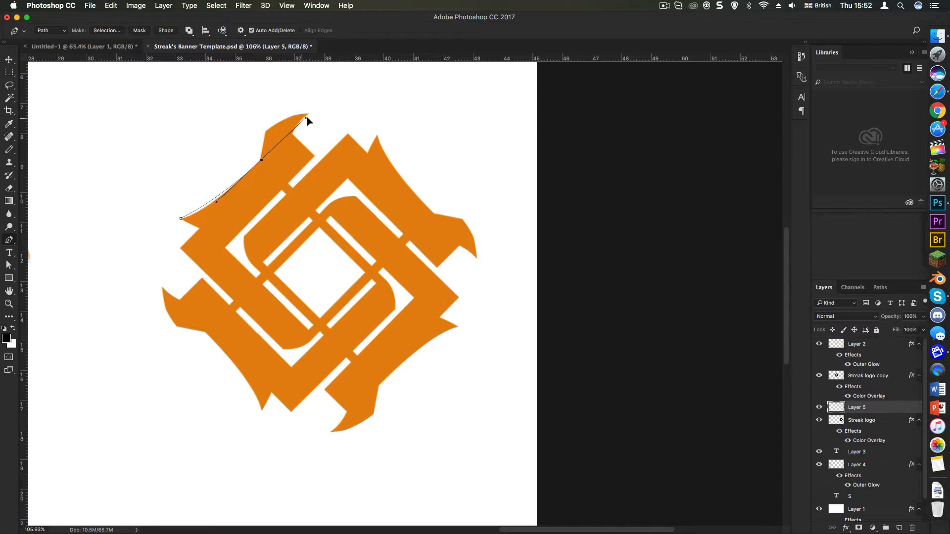
left_click_drag(308, 121, 320, 106)
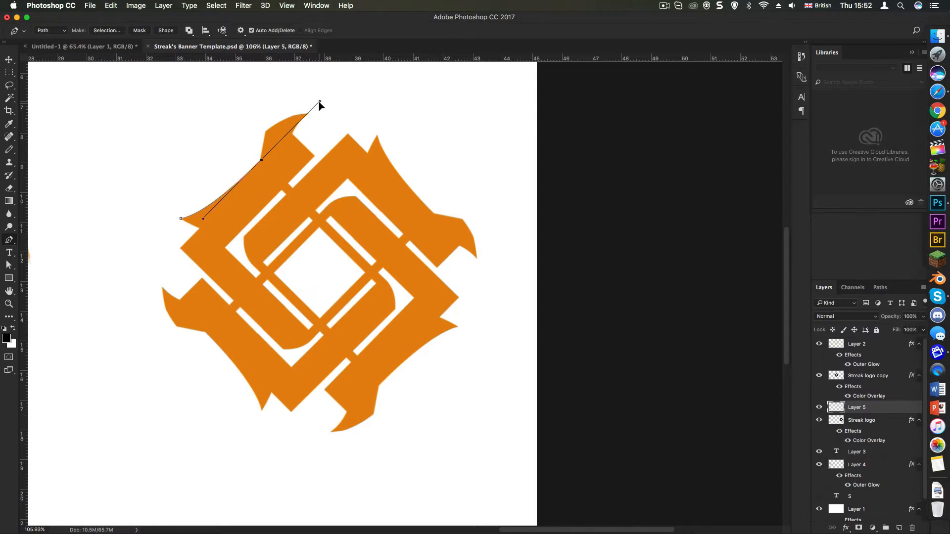
mouse_move(296, 175)
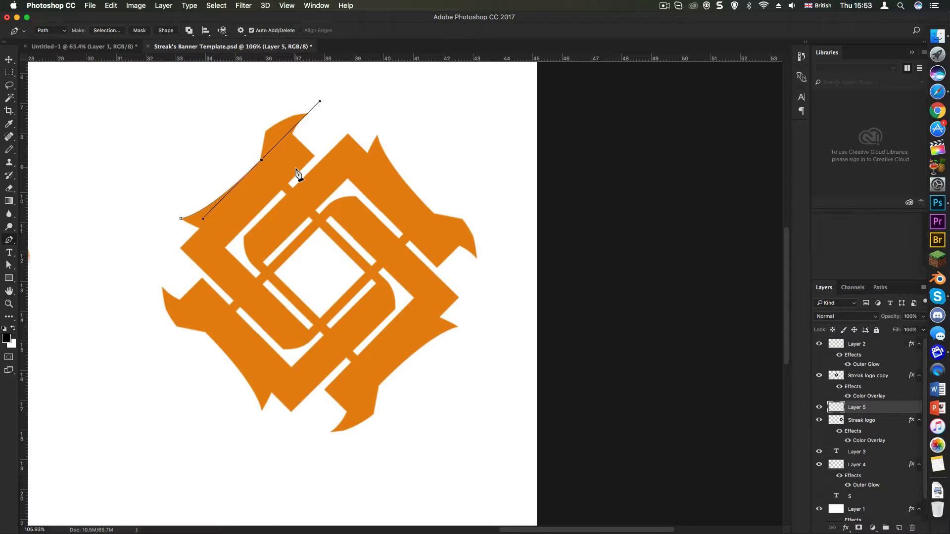
mouse_move(279, 152)
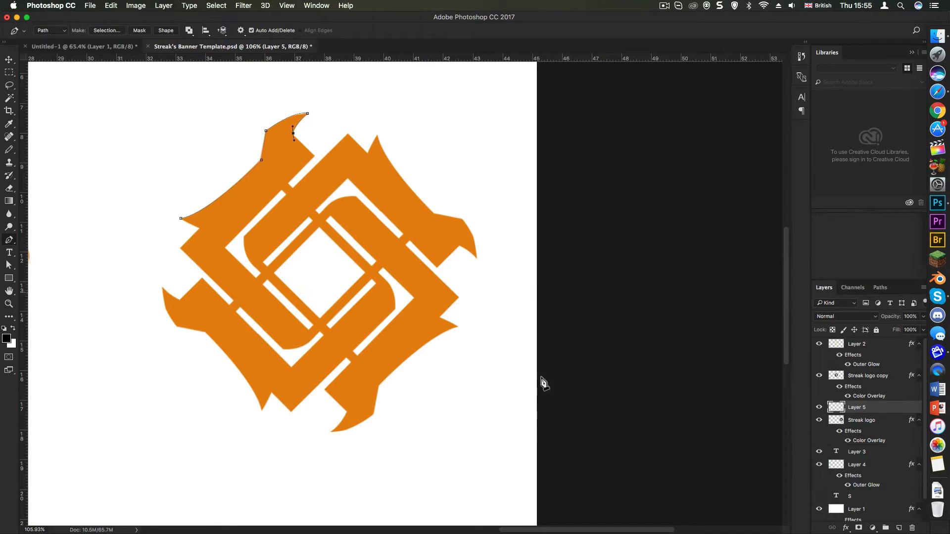
mouse_move(285, 186)
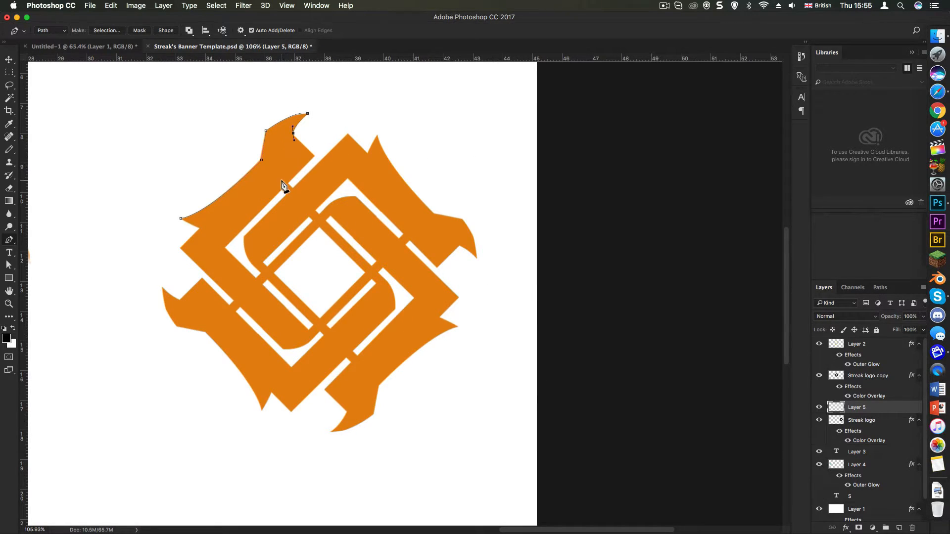
left_click(370, 159)
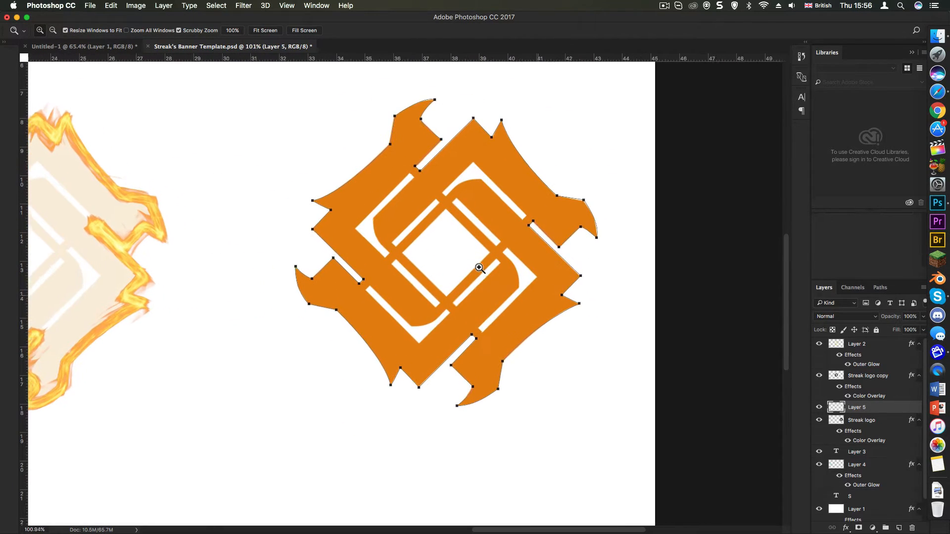
Zoom in on the outlined logo and bring up the Flame filter, dismissing the long-path warning.
left_click(478, 269)
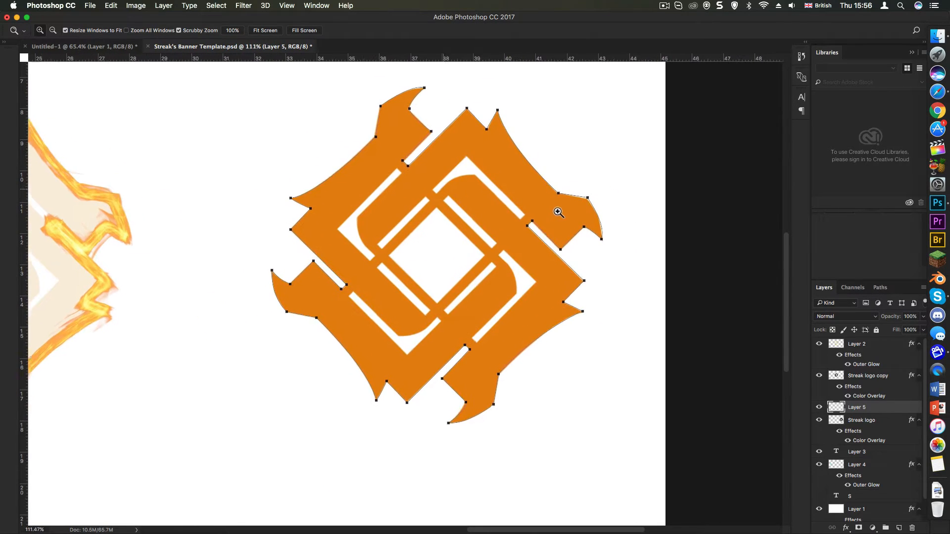
left_click(243, 5)
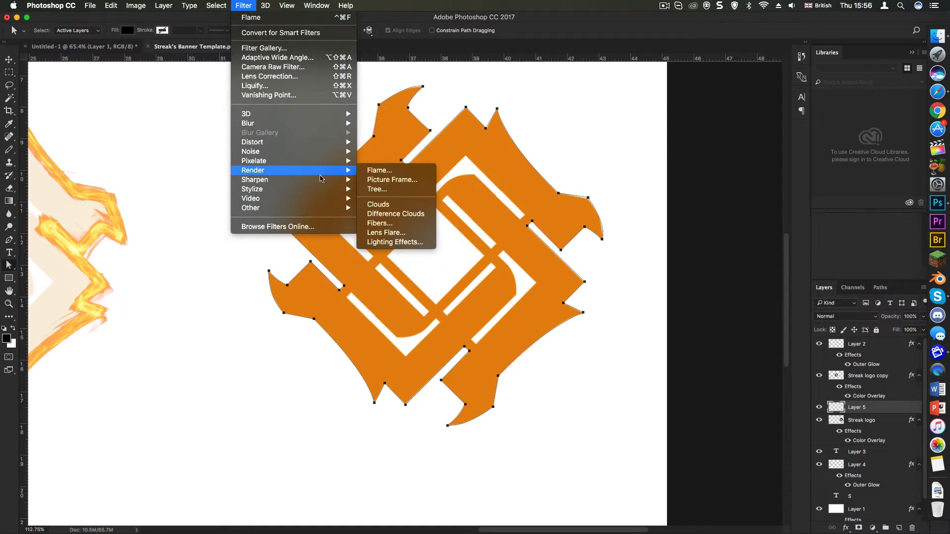
left_click(380, 170)
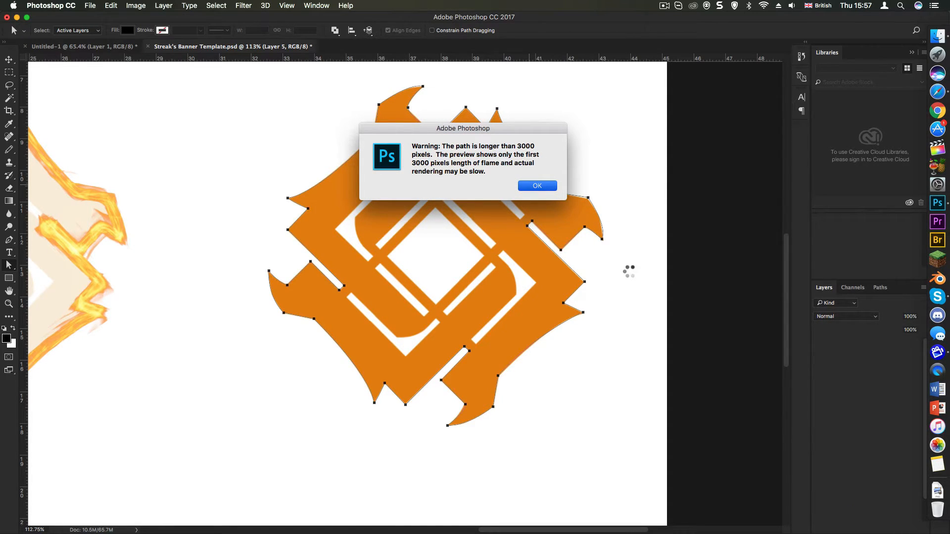
left_click(535, 186)
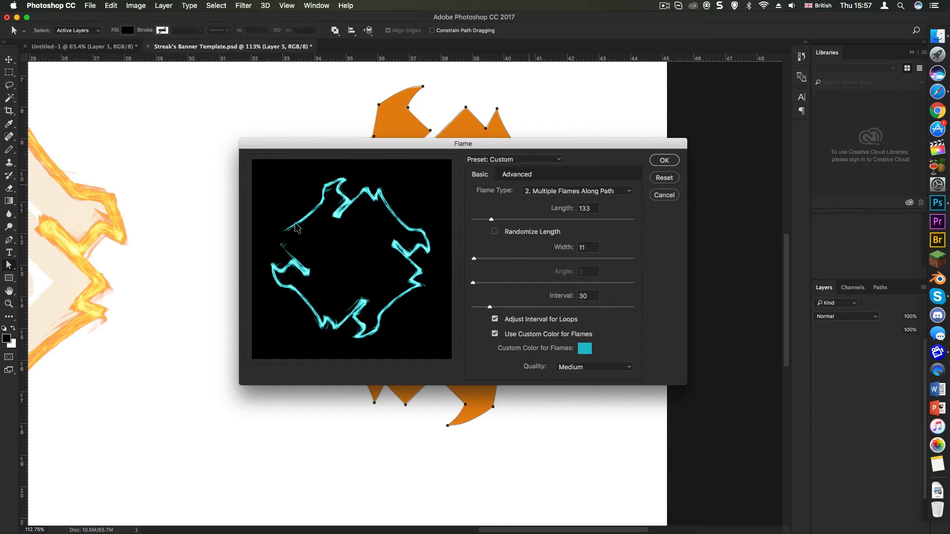
left_click_drag(462, 144, 539, 140)
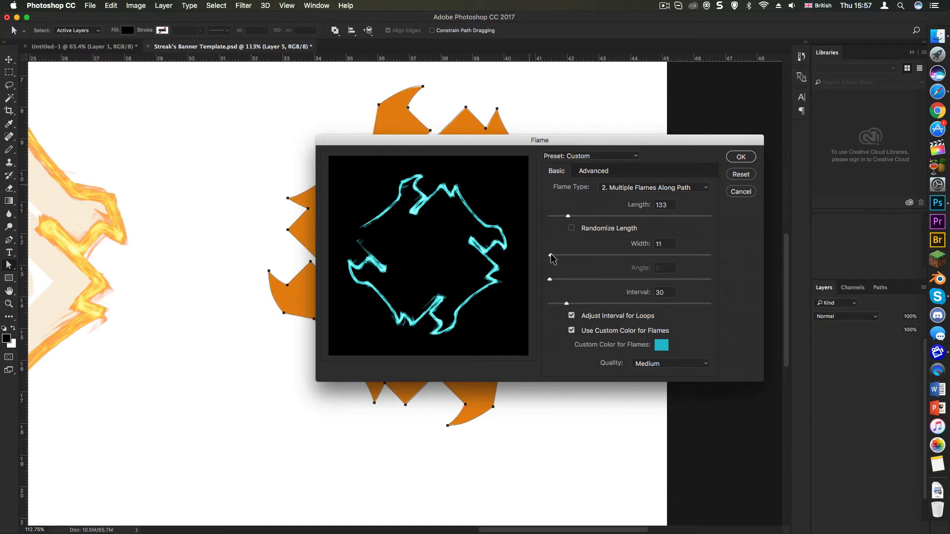
Render flames along the logo path at length 127 in natural colours, custom colour off.
left_click_drag(568, 215, 564, 215)
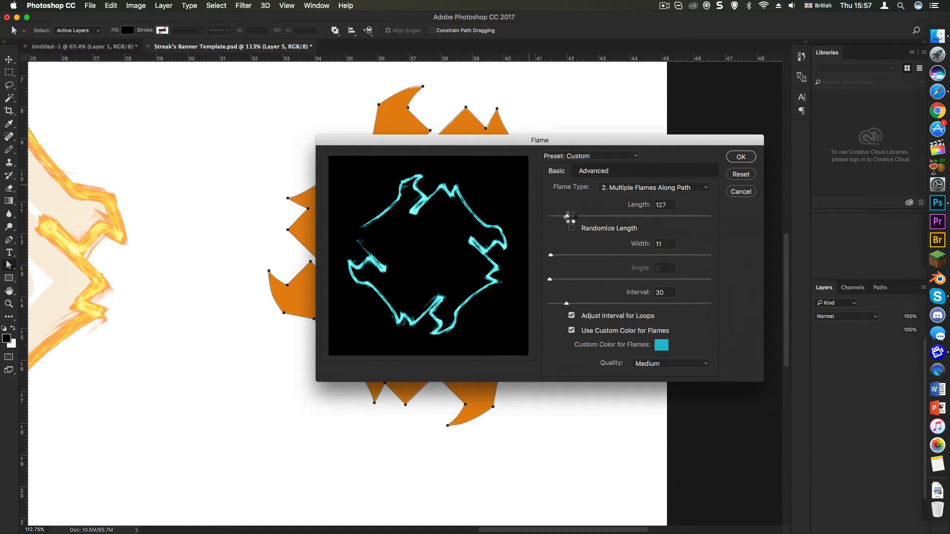
left_click_drag(564, 216, 566, 218)
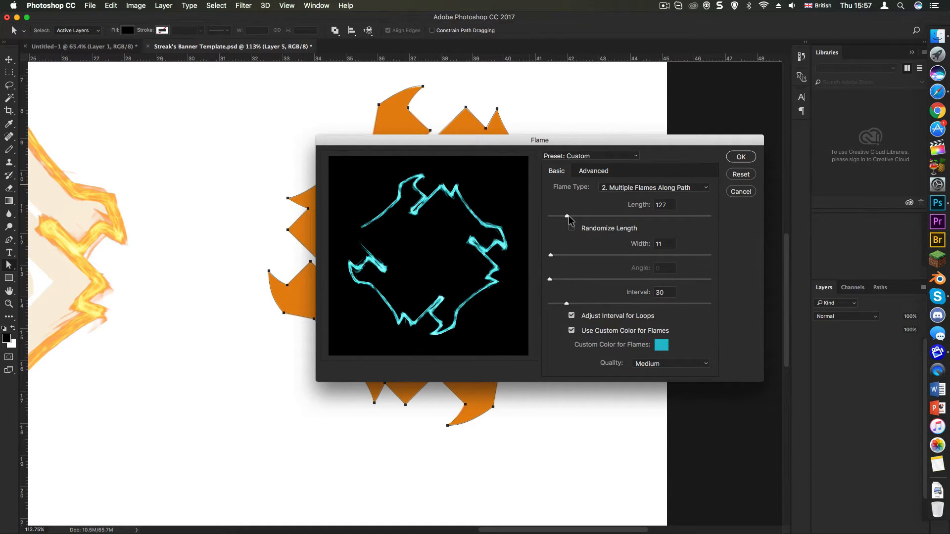
left_click(571, 228)
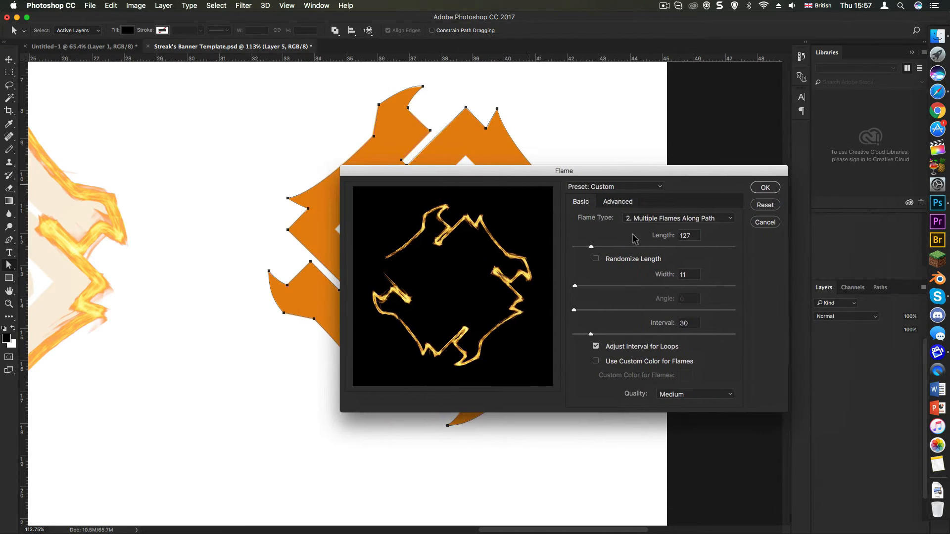
left_click(764, 187)
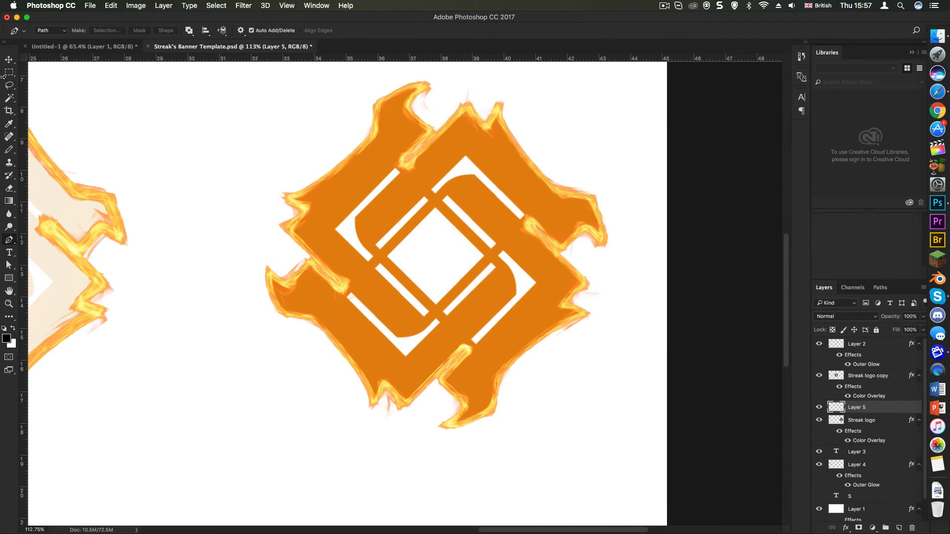
Lower the Streak logo layer's opacity to 29% beneath the flames.
left_click(8, 60)
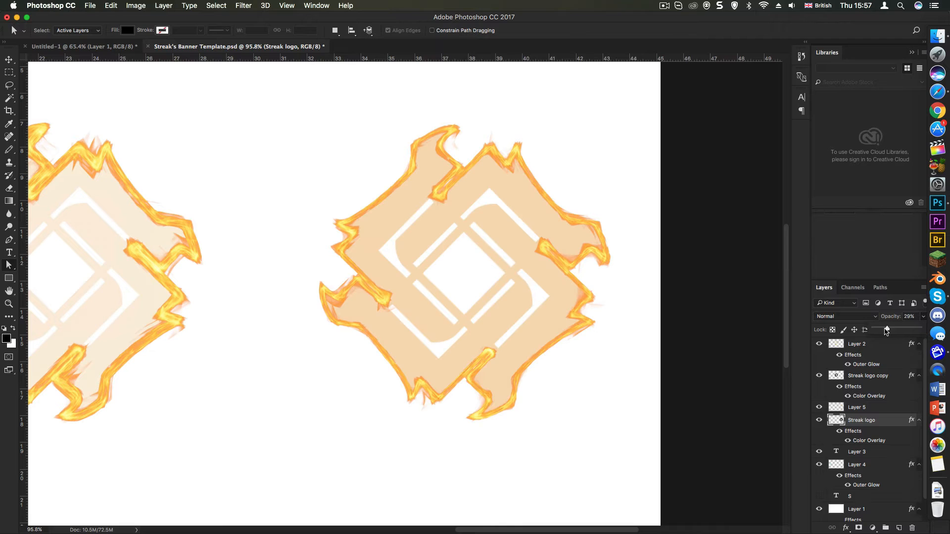
Show the black background and give Layer 5 an orange Outer Glow, 24% opacity, 40 px size.
left_click(857, 407)
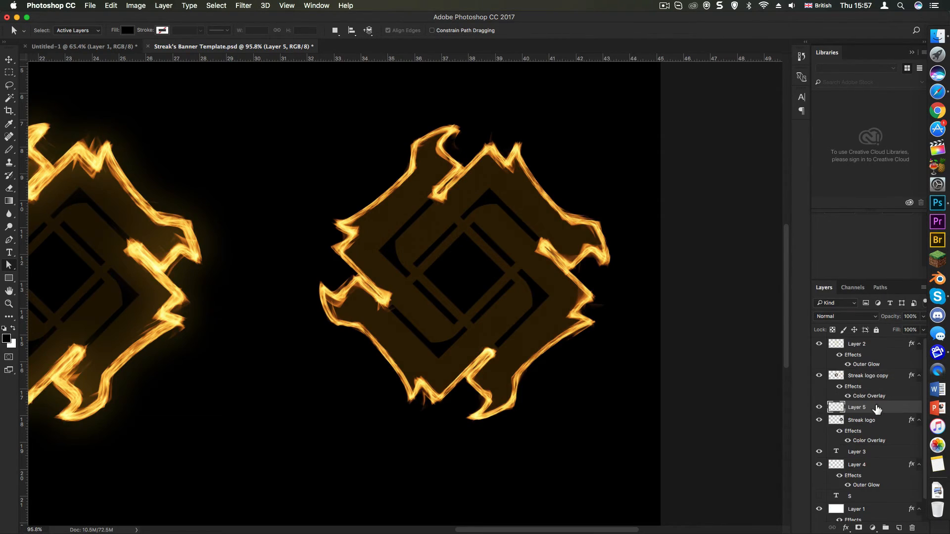
double_click(858, 407)
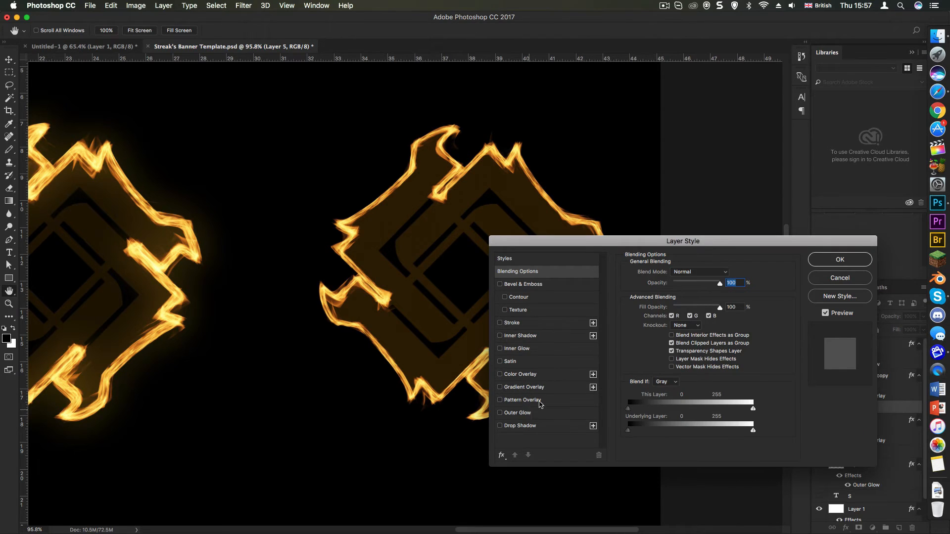
left_click(518, 413)
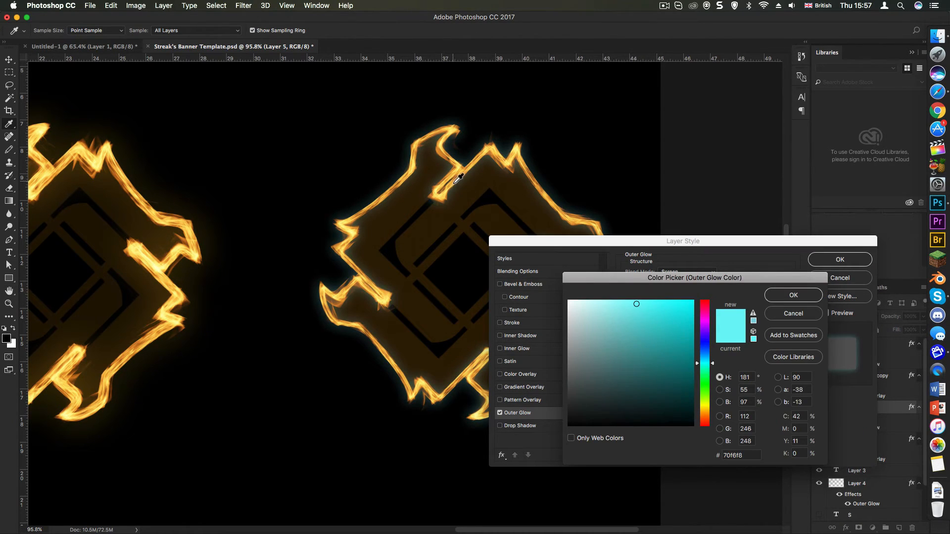
left_click(792, 295)
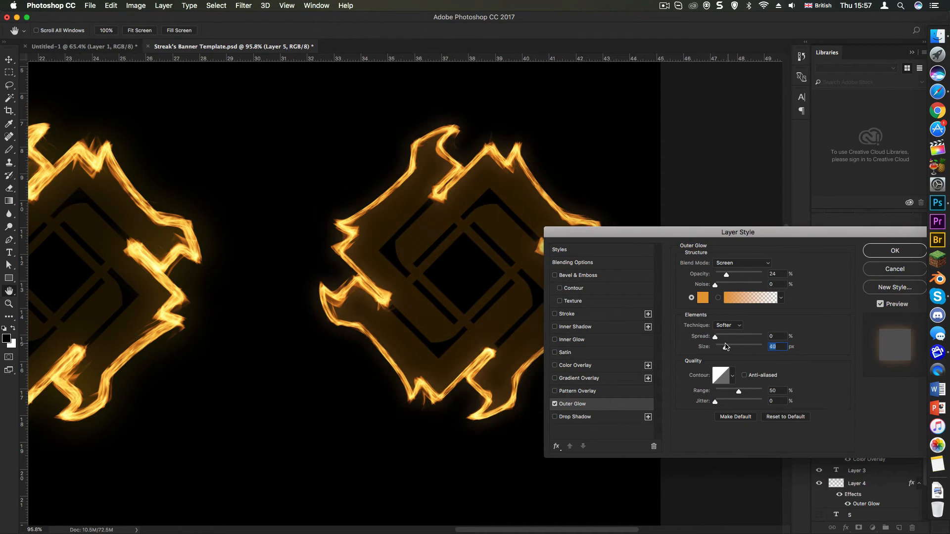
left_click(894, 251)
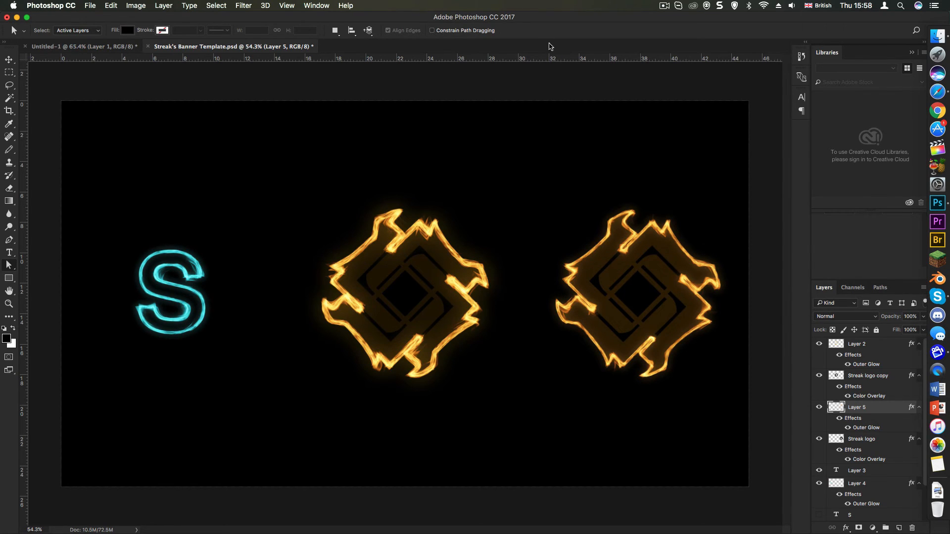
mouse_move(538, 177)
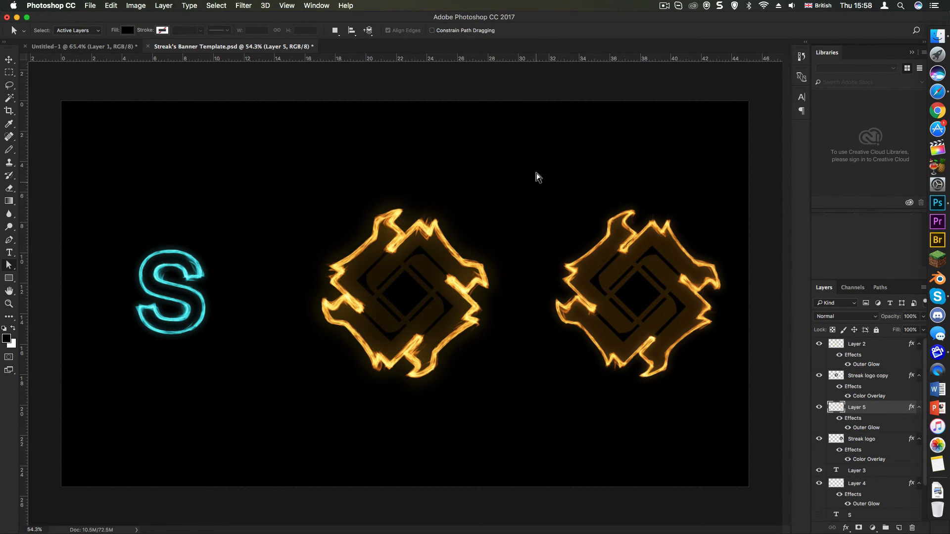
mouse_move(542, 235)
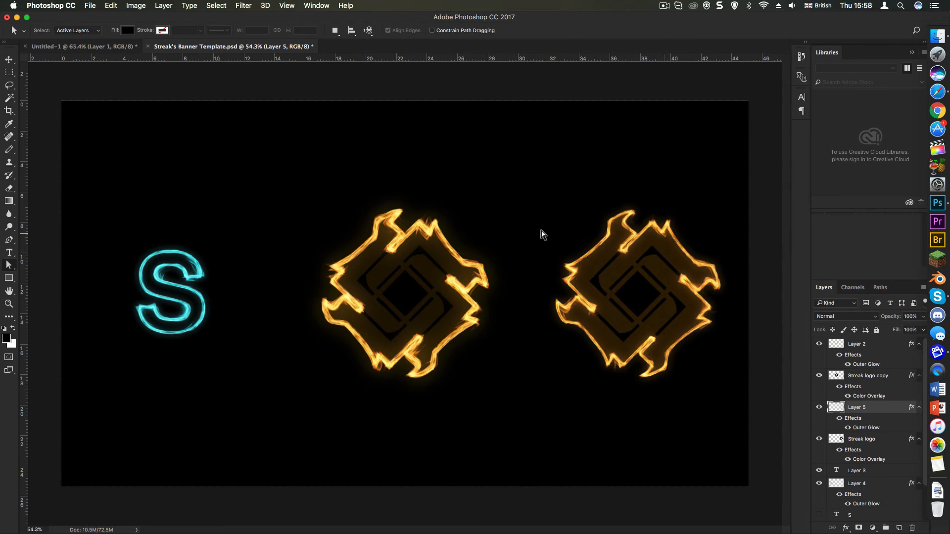
mouse_move(564, 329)
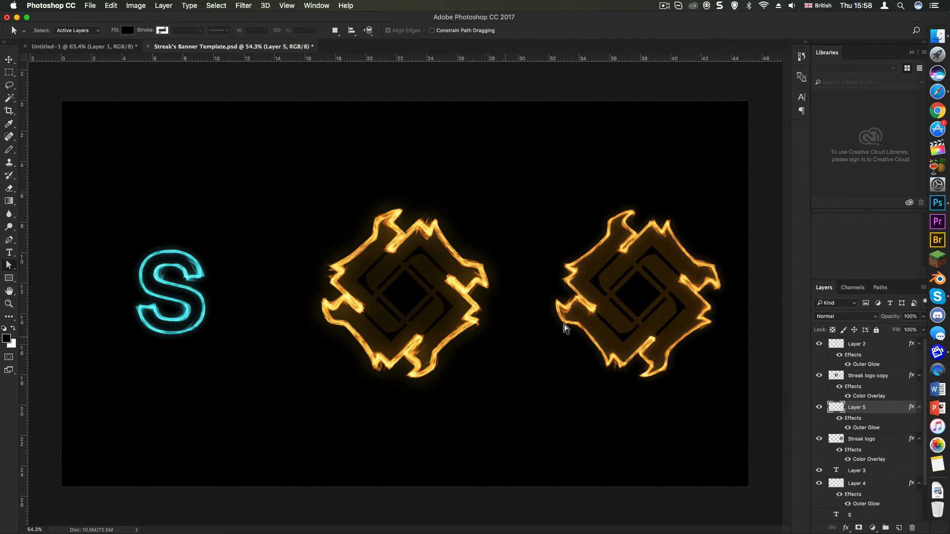
mouse_move(254, 3)
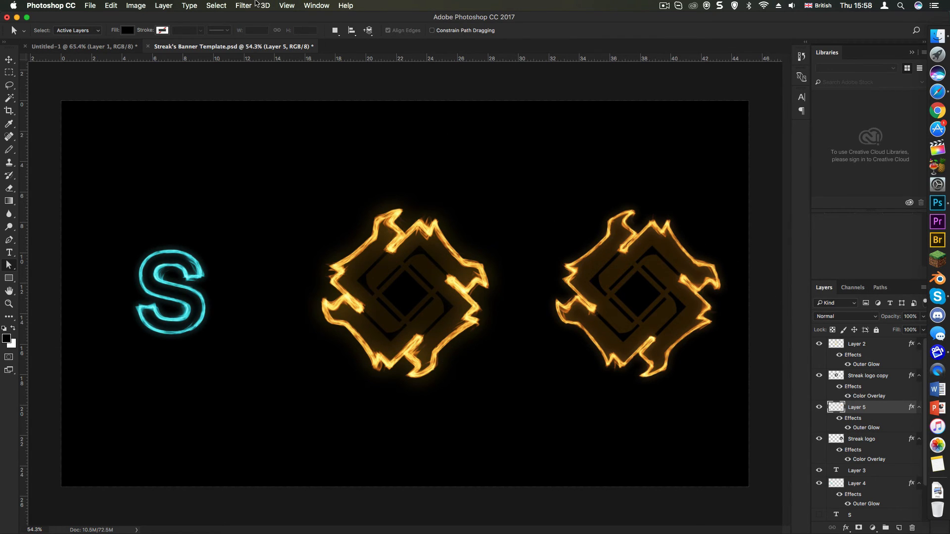
left_click(243, 6)
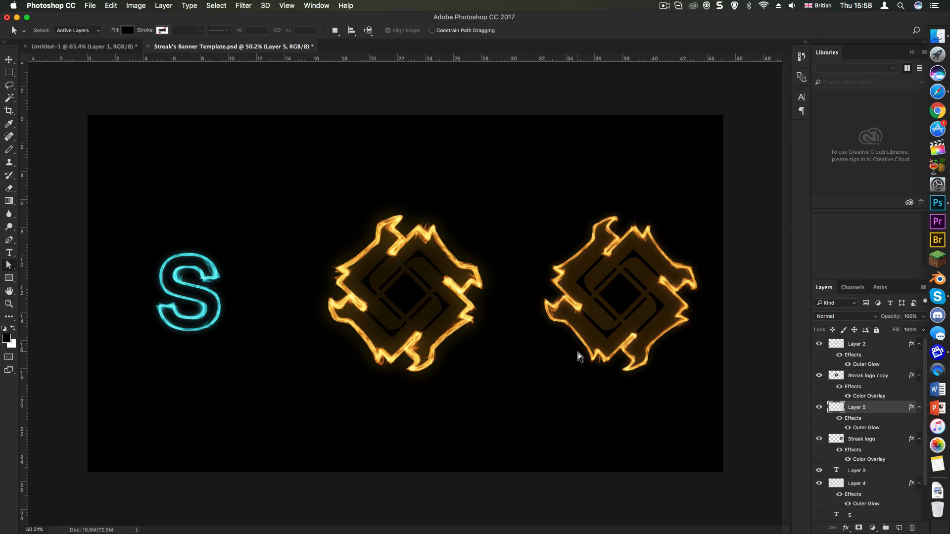
mouse_move(352, 349)
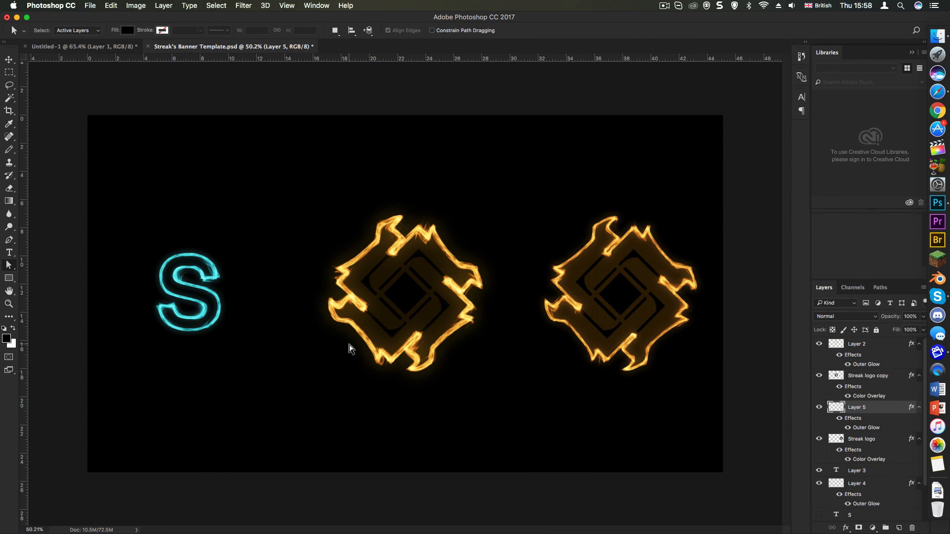
mouse_move(293, 509)
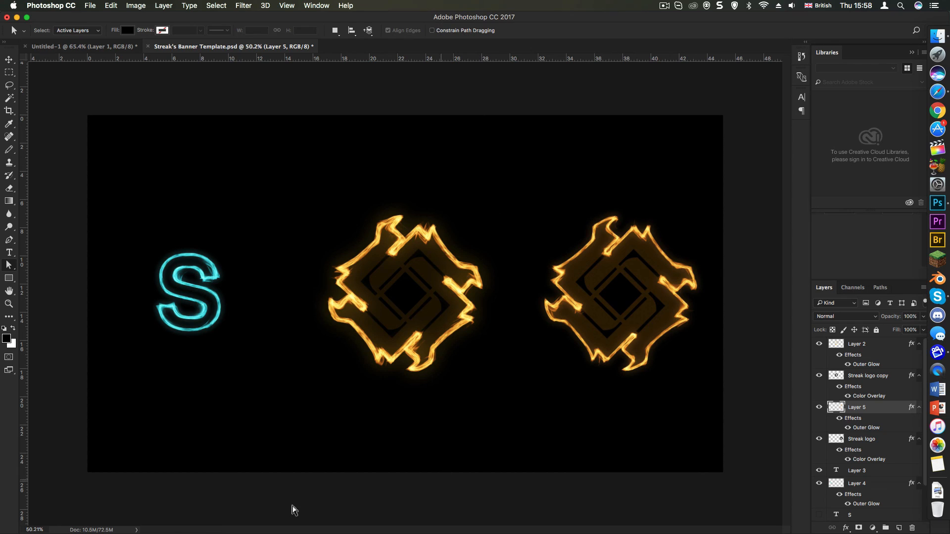
mouse_move(543, 338)
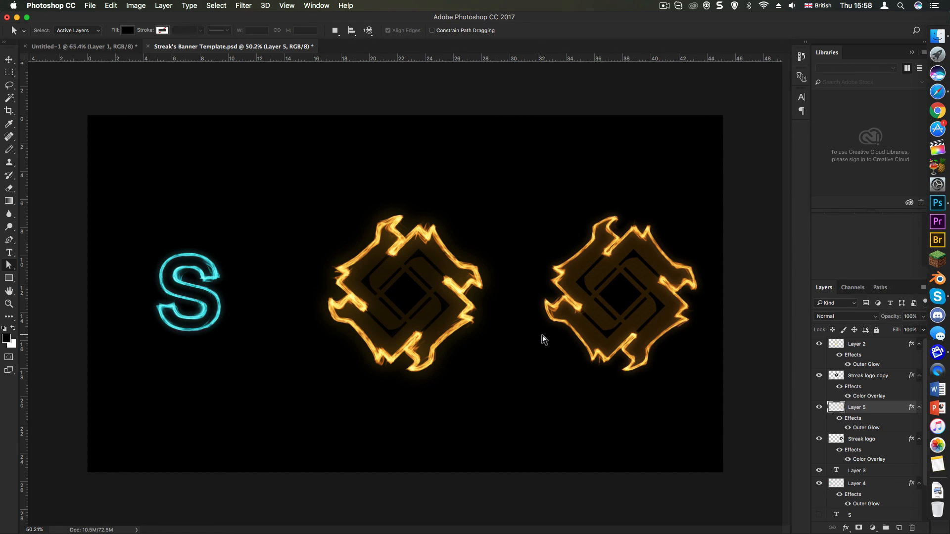
mouse_move(507, 364)
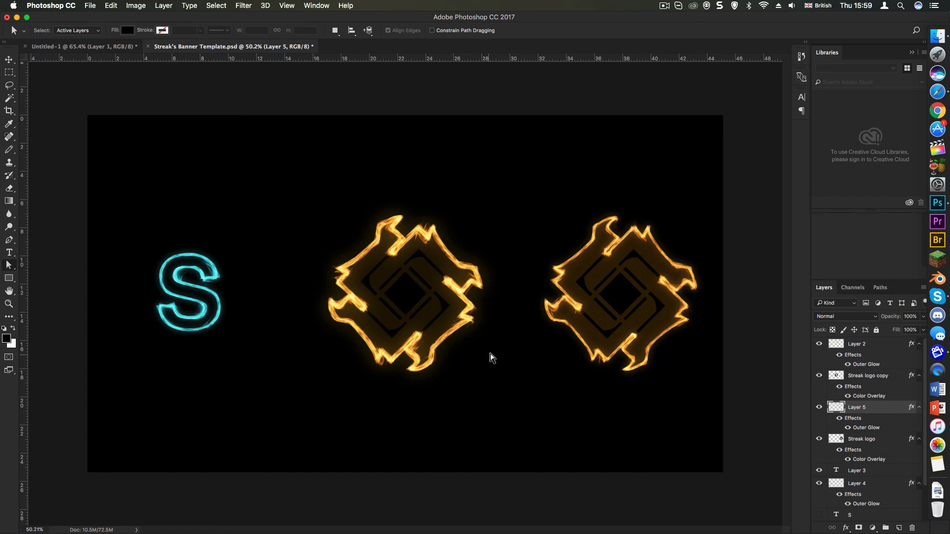
mouse_move(497, 332)
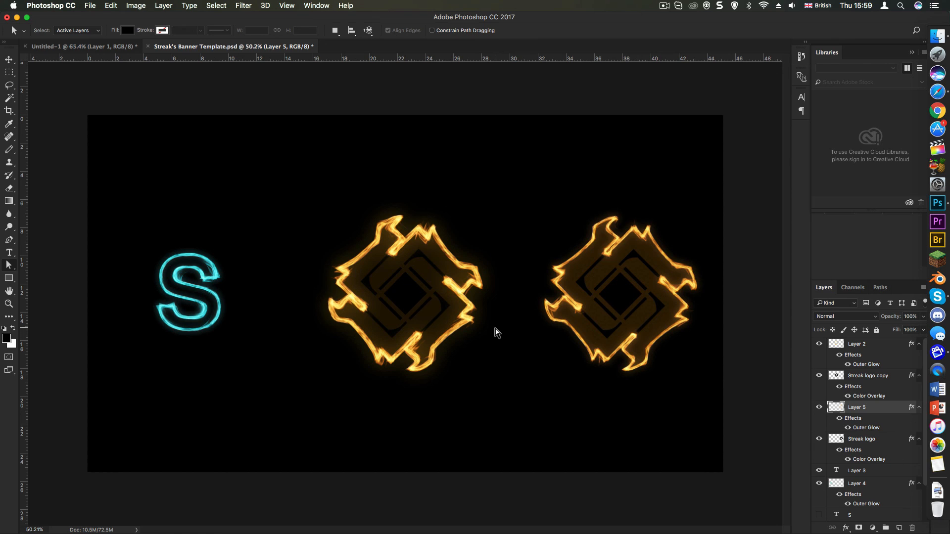